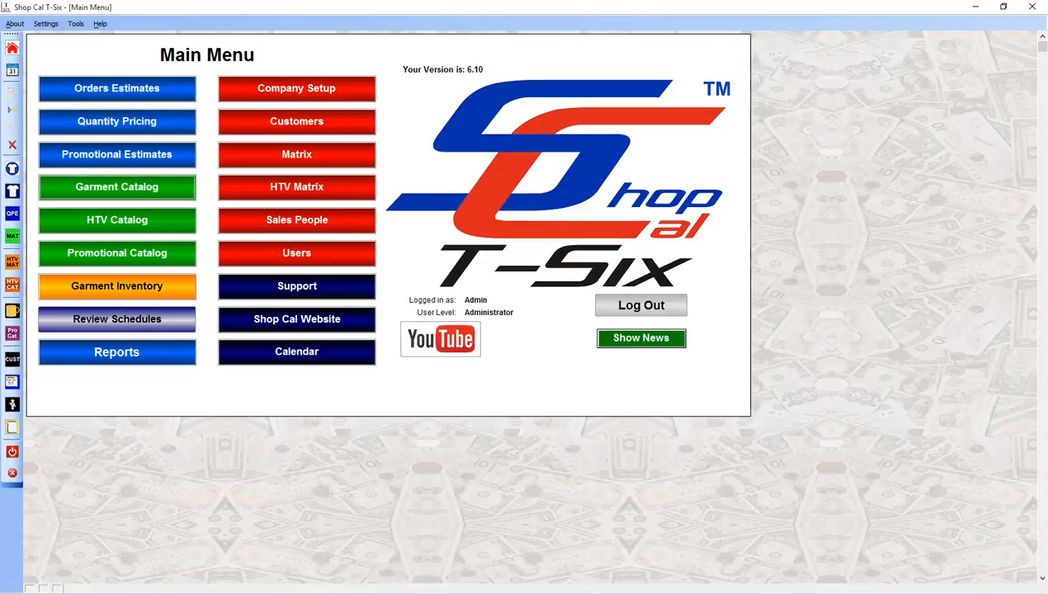
{"action": "mouse_move", "coordinate": [81, 545]}
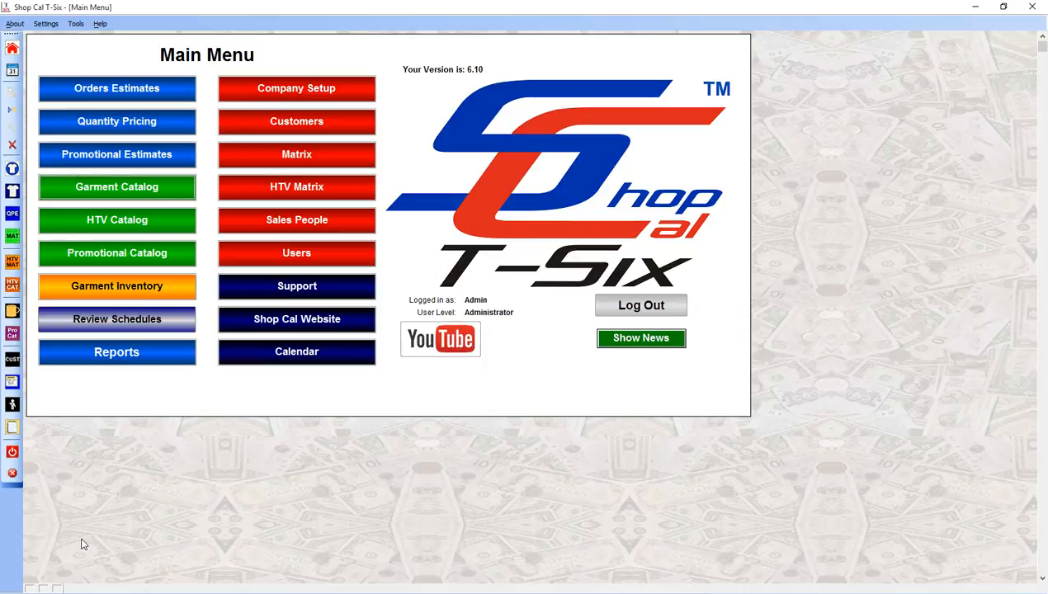
Step: Bring up Garment Catalog style PC61, the Port & Company Essential T-Shirt entry
{"action": "left_click", "coordinate": [115, 187]}
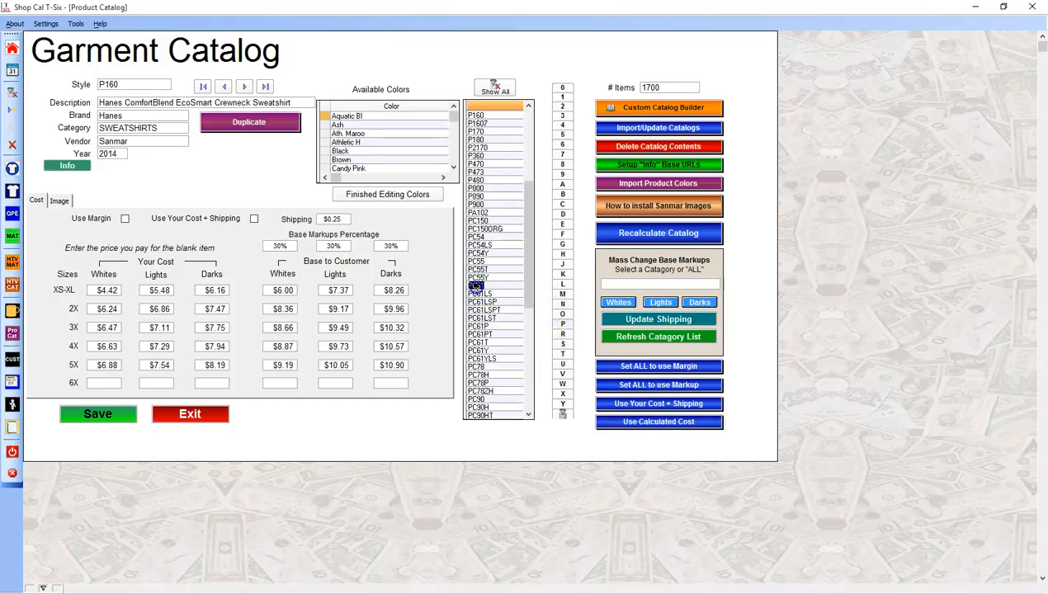
{"action": "left_click", "coordinate": [479, 286]}
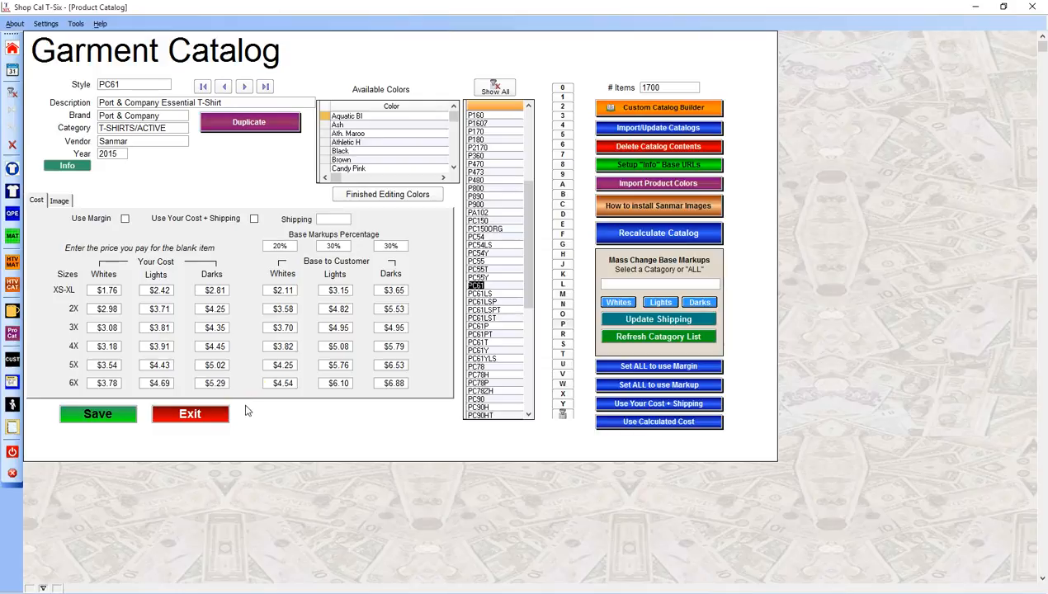
{"action": "left_click", "coordinate": [214, 365]}
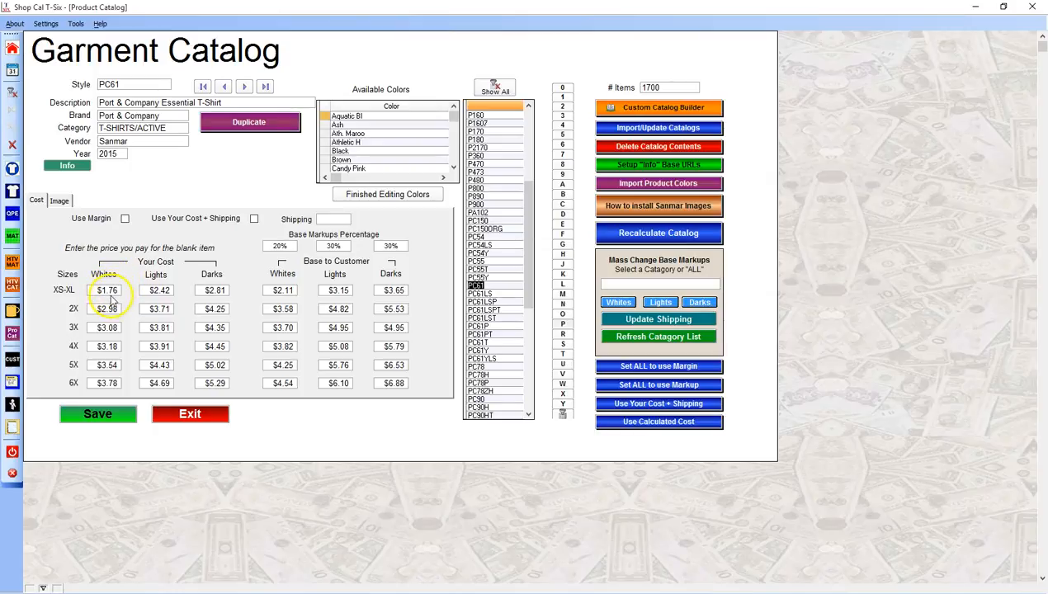
{"action": "left_click", "coordinate": [107, 308]}
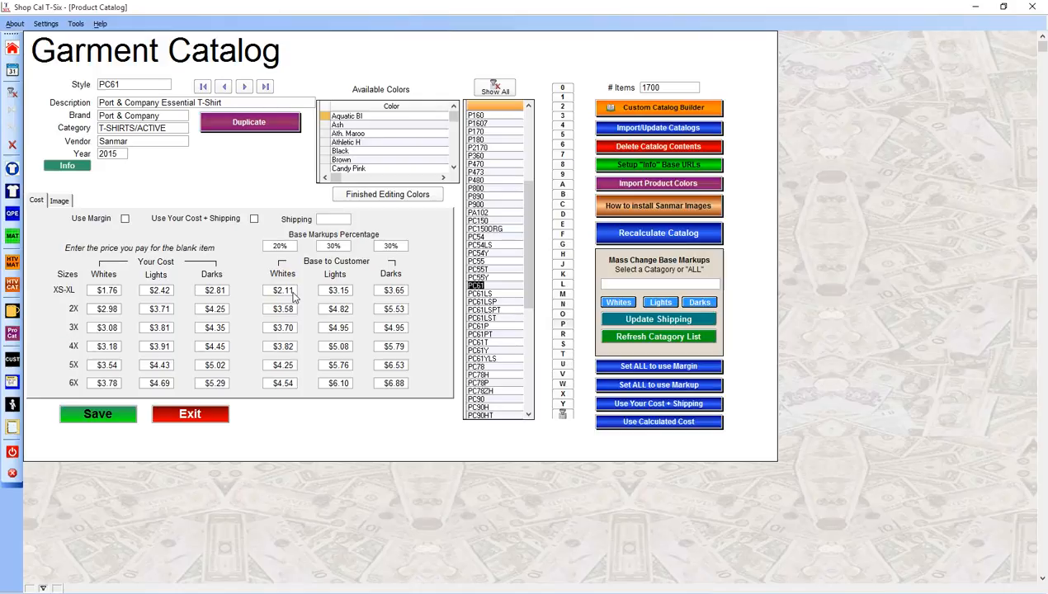
{"action": "mouse_move", "coordinate": [301, 300]}
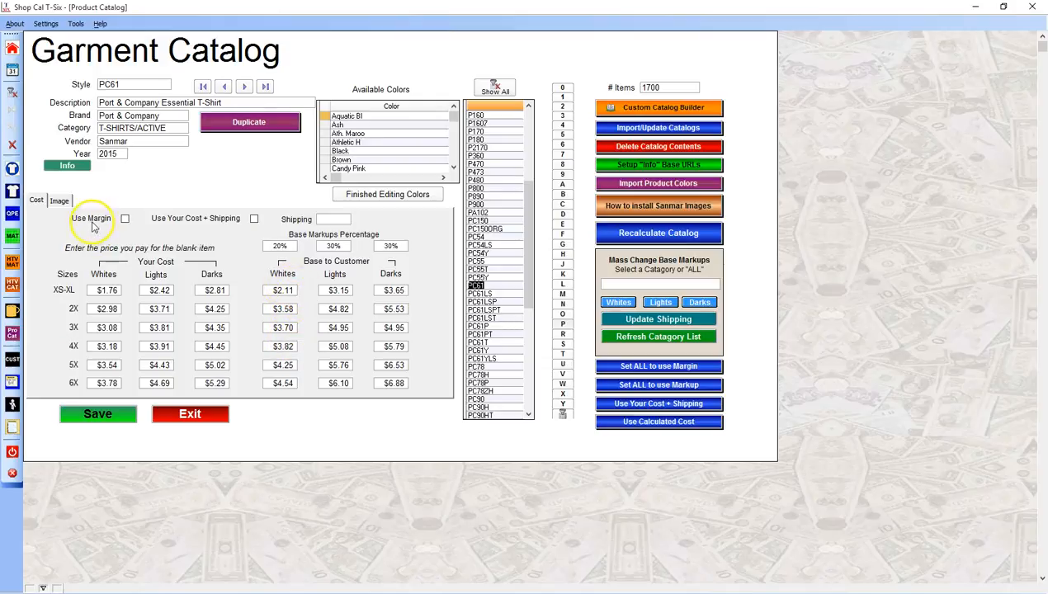
{"action": "left_click", "coordinate": [126, 218]}
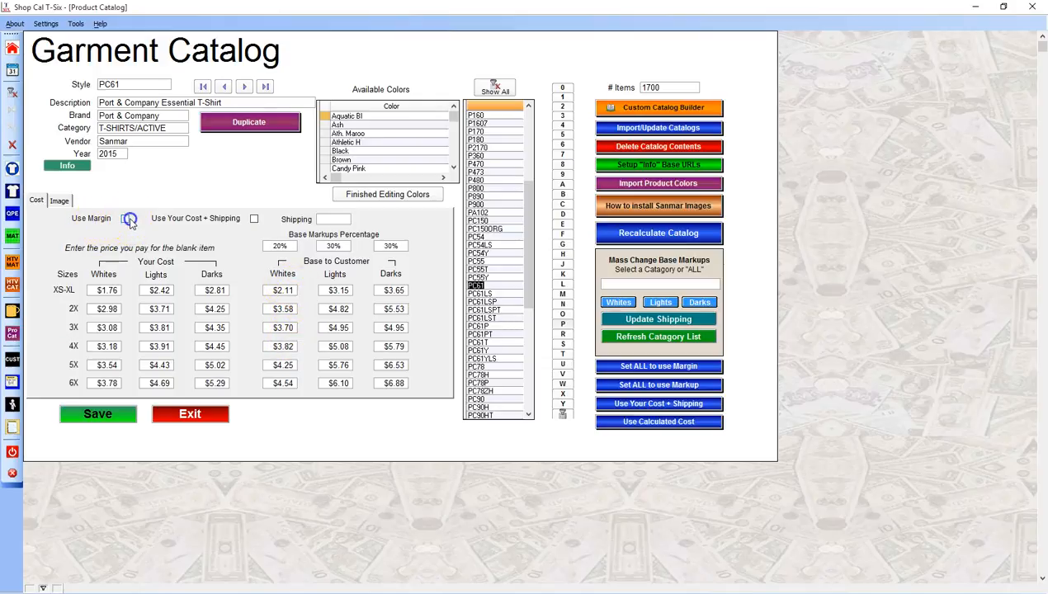
{"action": "left_click", "coordinate": [129, 218]}
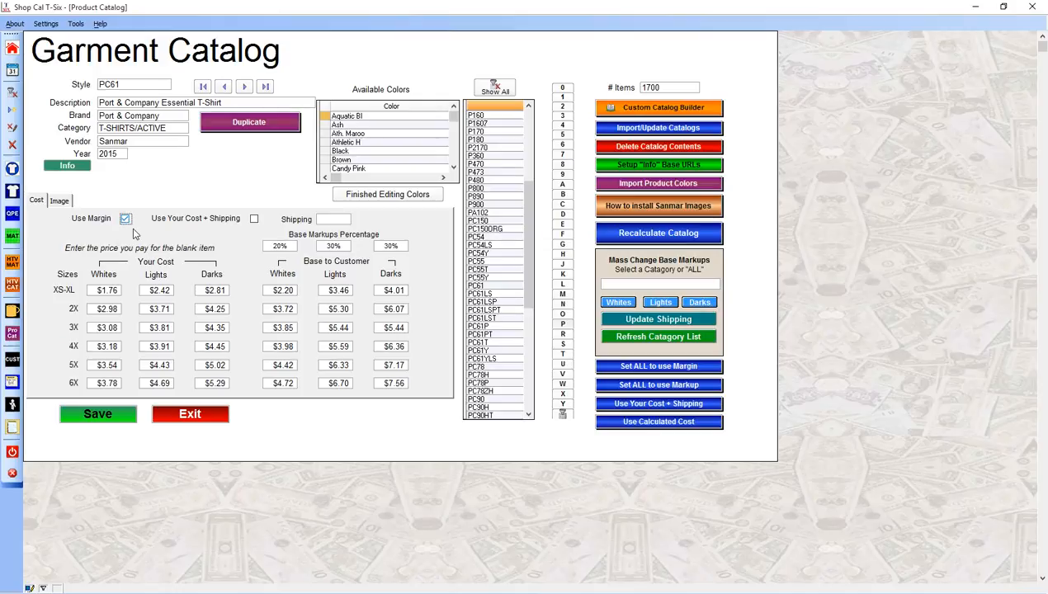
{"action": "left_click", "coordinate": [125, 218]}
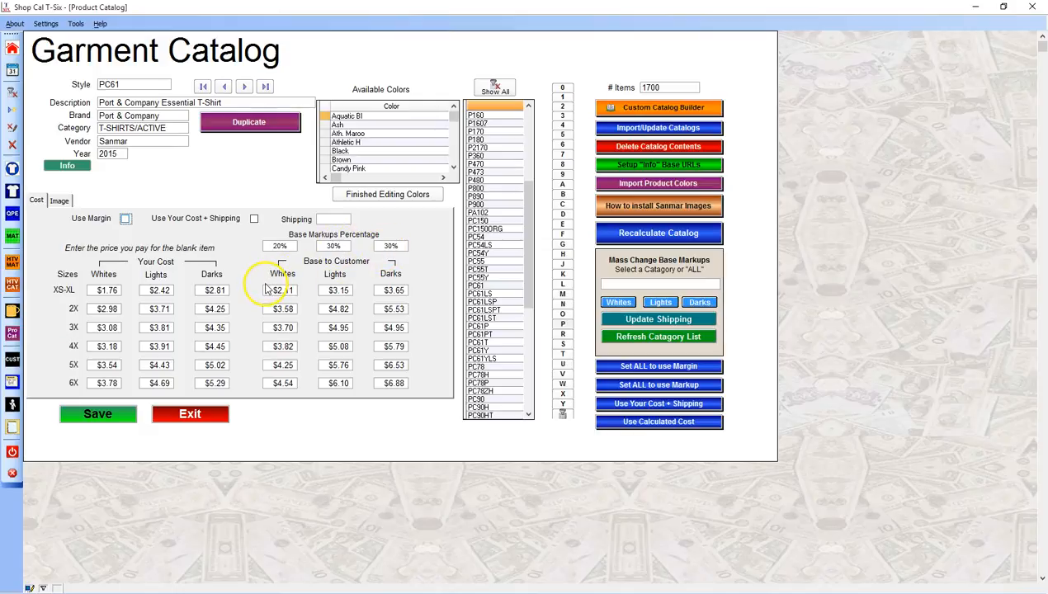
Step: Clear the Whites base markup percentage to 0 so the customer price matches cost
{"action": "left_click", "coordinate": [279, 246]}
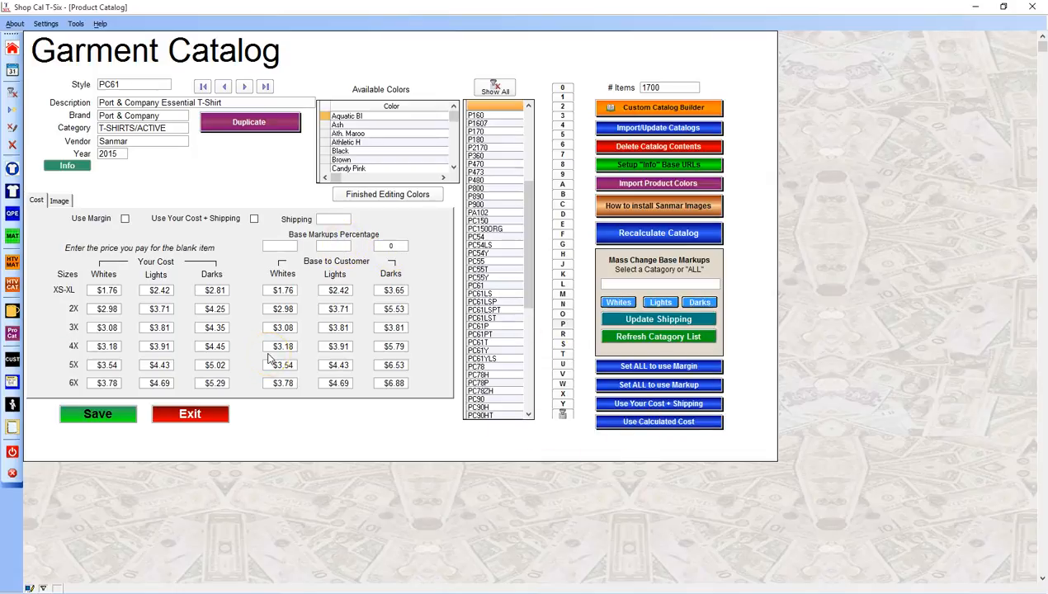
{"action": "mouse_move", "coordinate": [239, 262]}
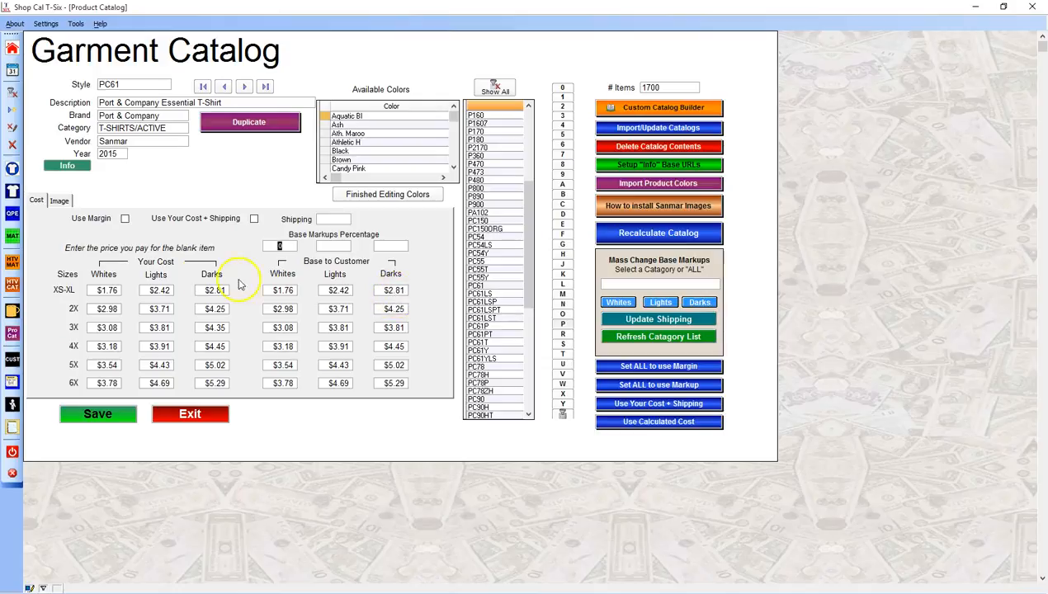
{"action": "mouse_move", "coordinate": [255, 280]}
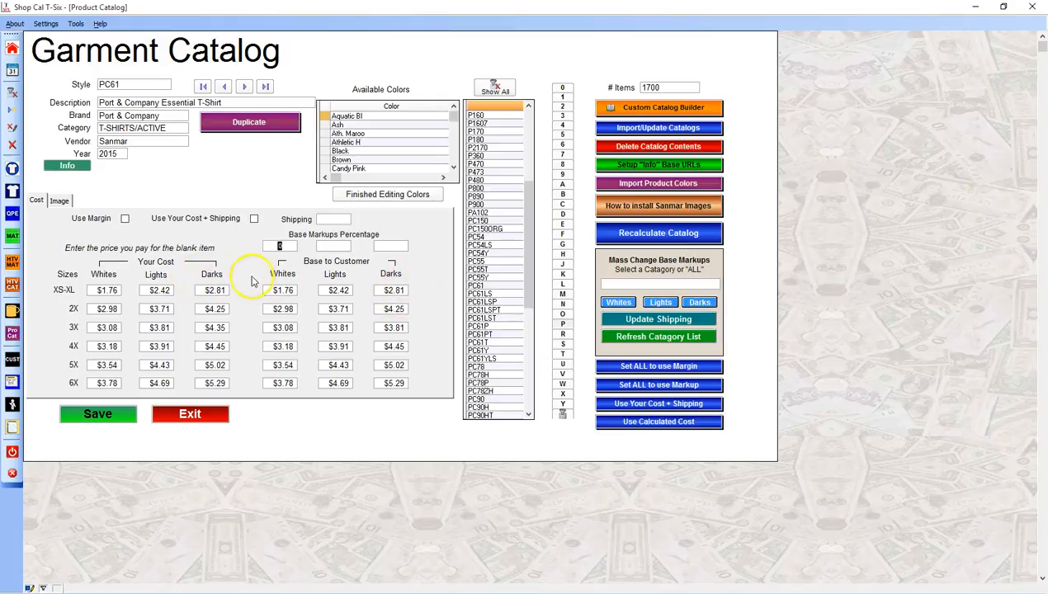